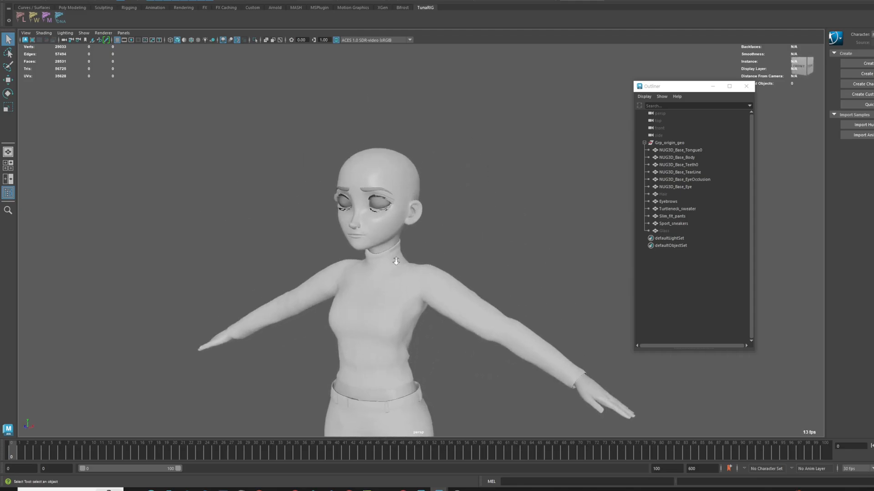
- Try and undo Mesh Separate on the body, then hide Turtleneck_sweater to expose the neck and shoulders
click(46, 33)
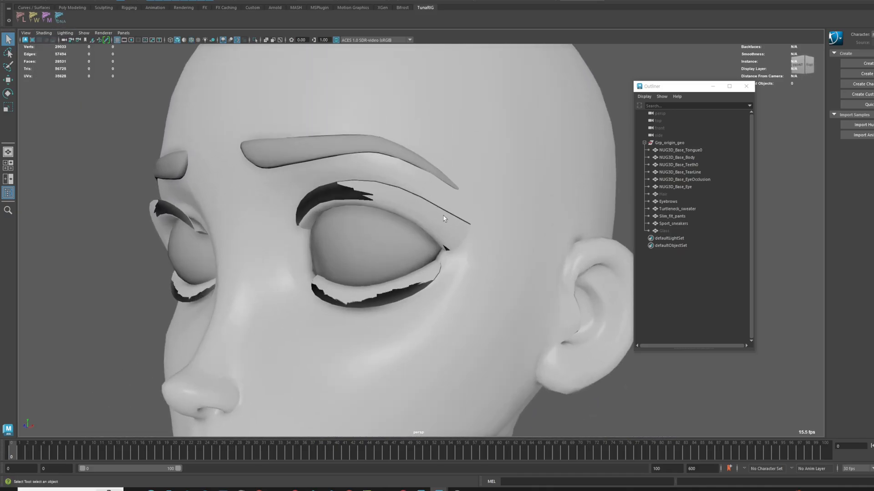
click(677, 156)
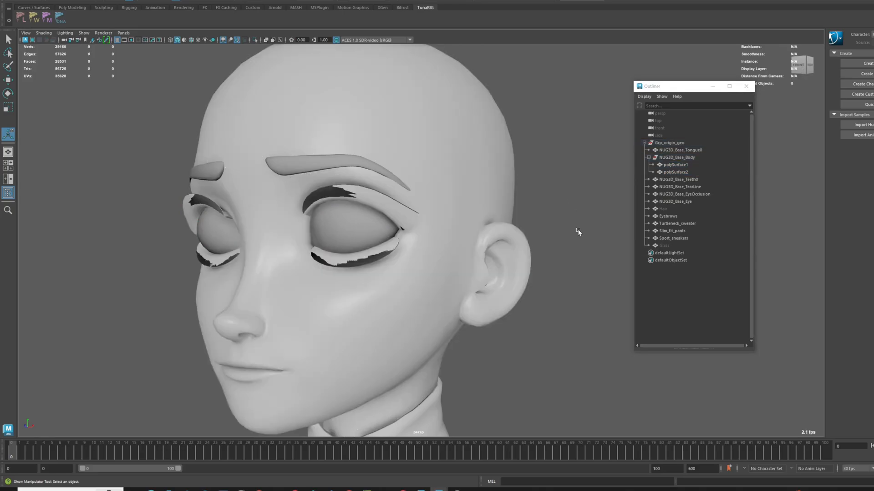
click(675, 165)
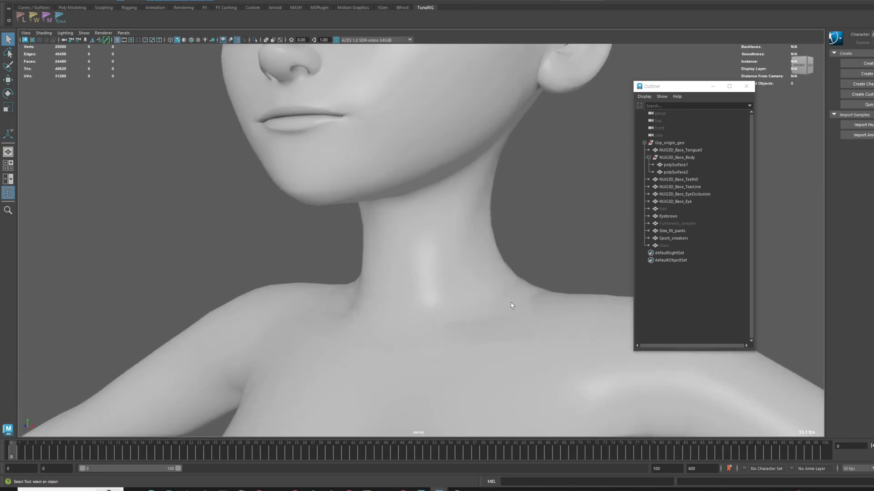
drag(511, 306, 539, 313)
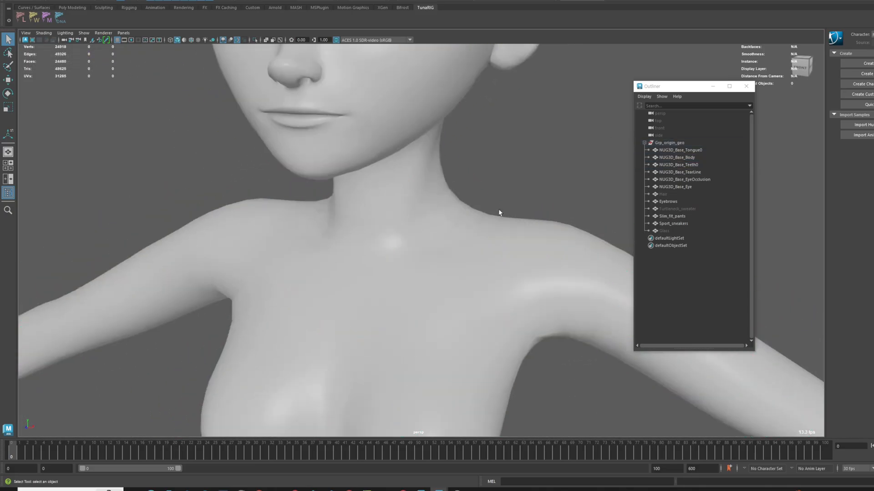
- Select the body mesh and show its vertex normals via Display > Polygons
click(677, 158)
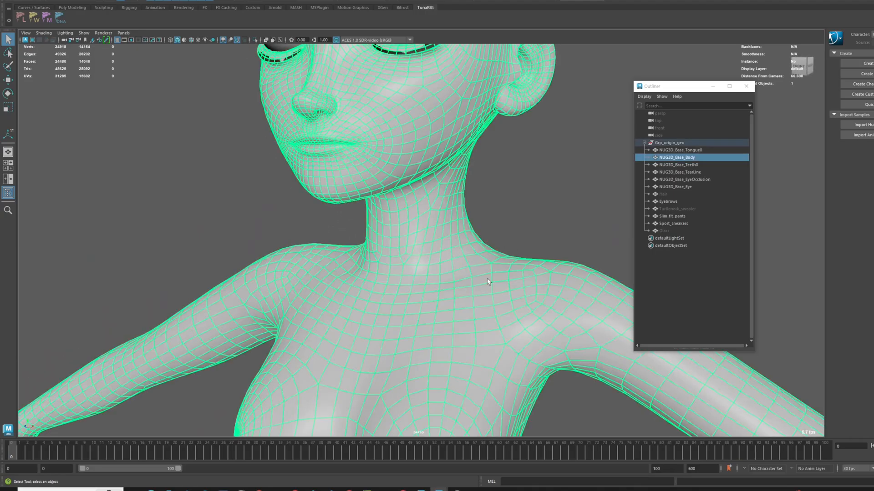
click(117, 15)
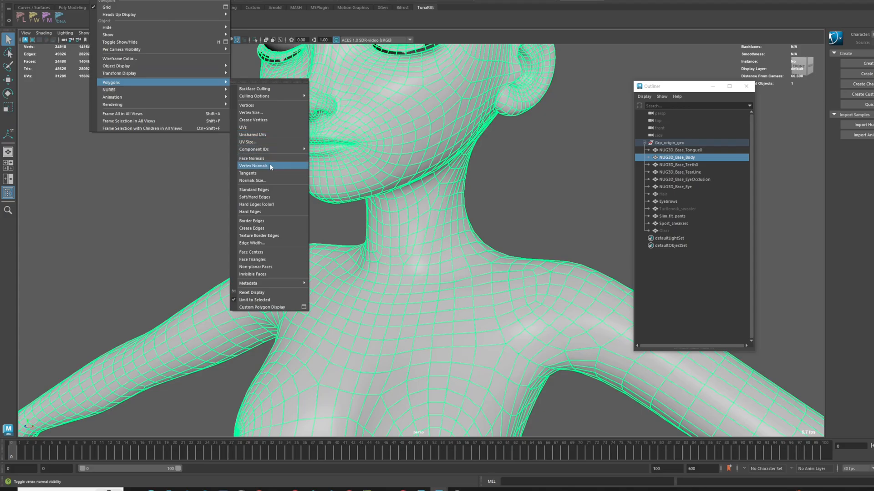
click(252, 166)
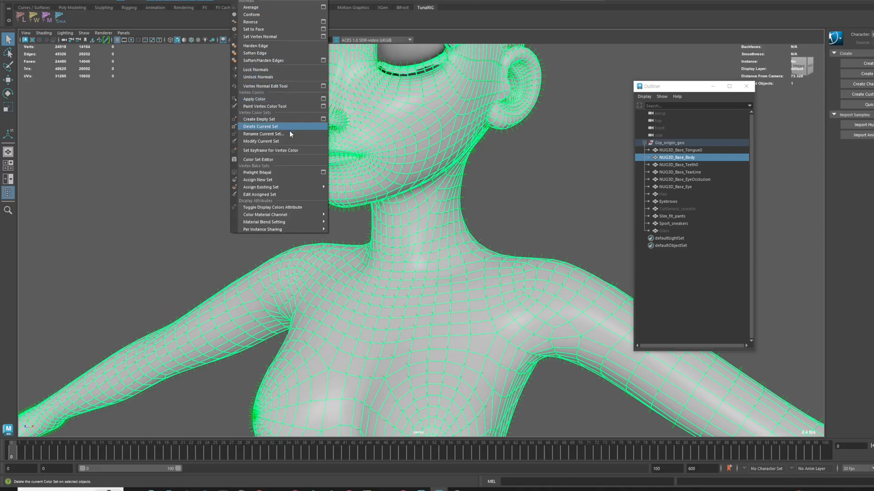
mouse_move(257, 53)
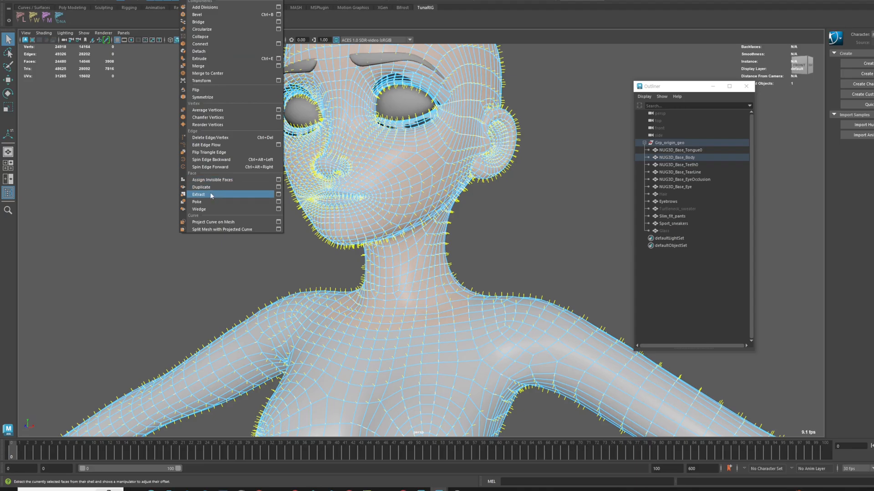
- Extract the selected head and neck faces into their own mesh, leaving two surfaces
click(198, 194)
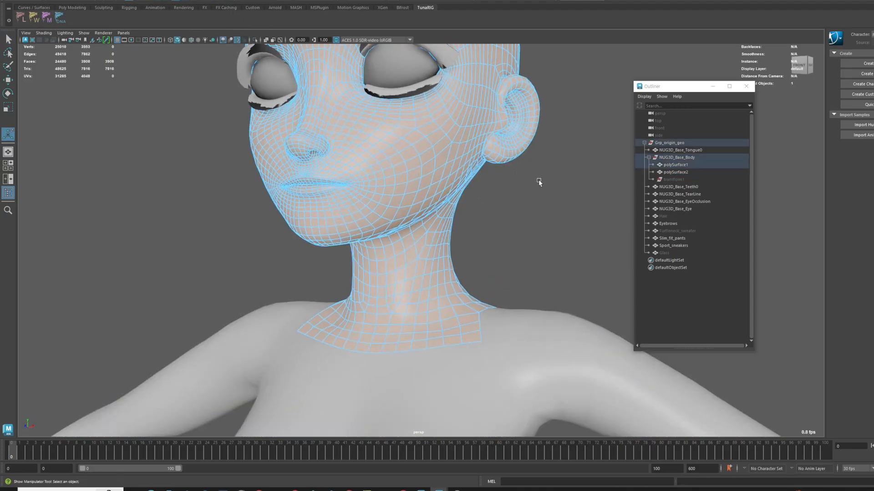
click(675, 172)
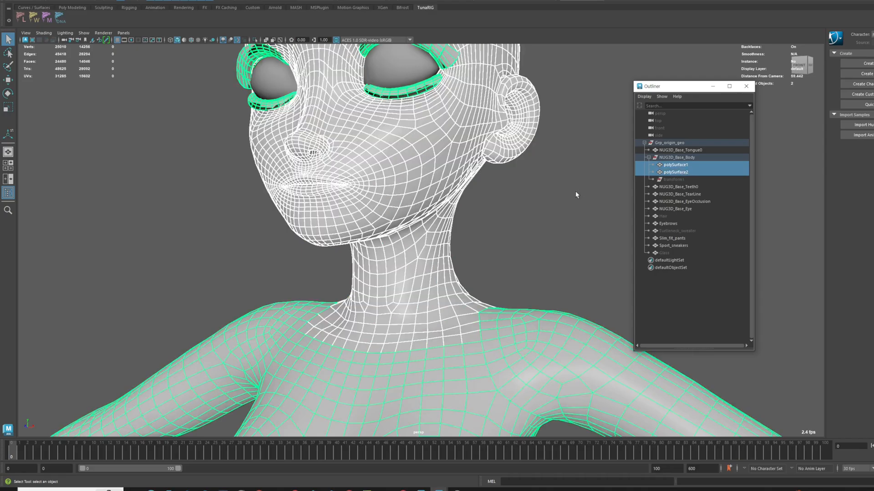
click(676, 171)
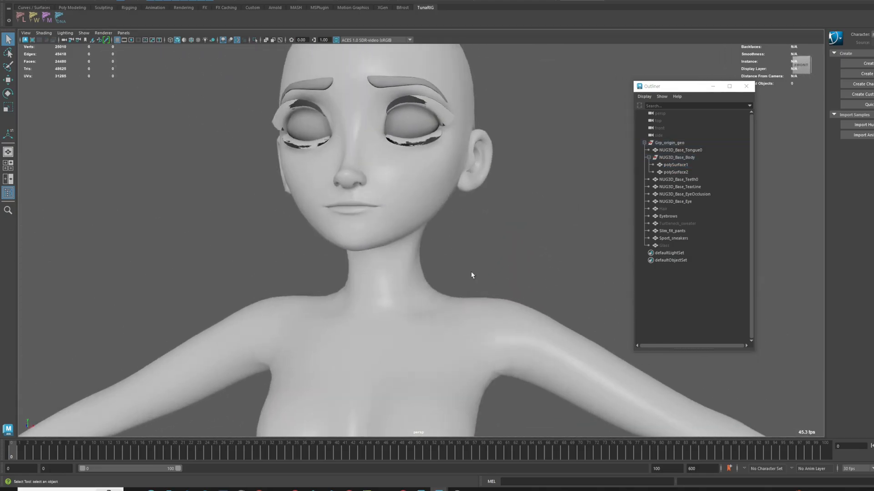
- Isolate the eye area, extract the eyelash faces and combine them into one eyelash mesh
click(675, 165)
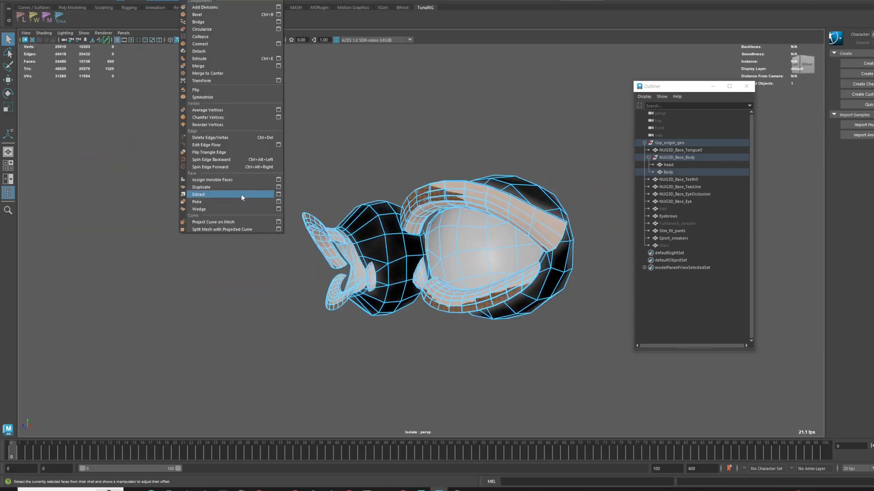
click(198, 194)
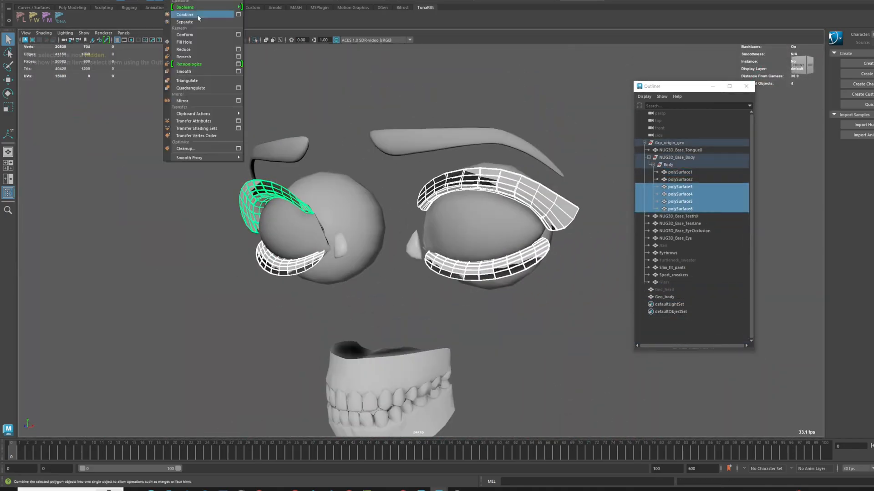
click(184, 17)
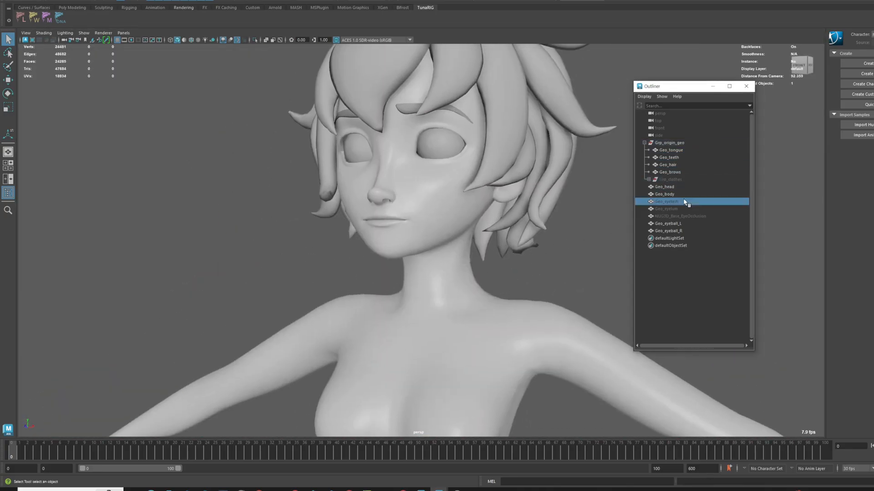
- Confirm the Geo_eyelash name in the Outliner and bring up Windows > General Editors
click(678, 216)
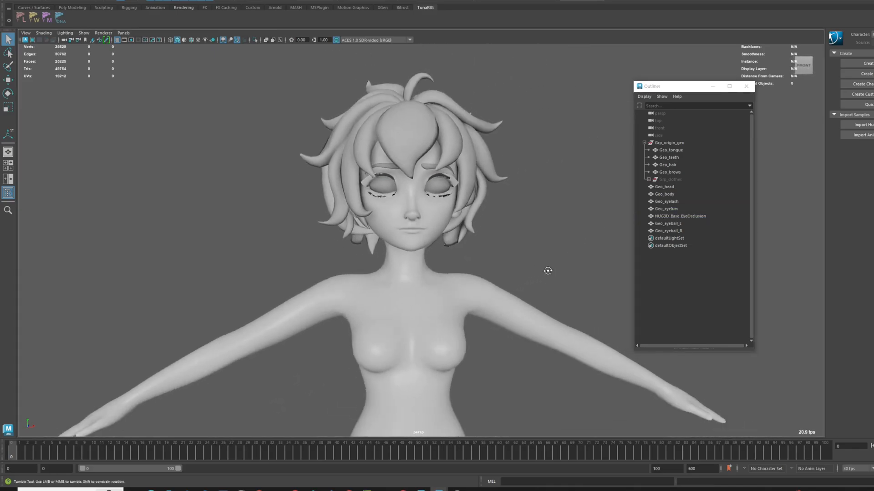
drag(547, 271, 576, 250)
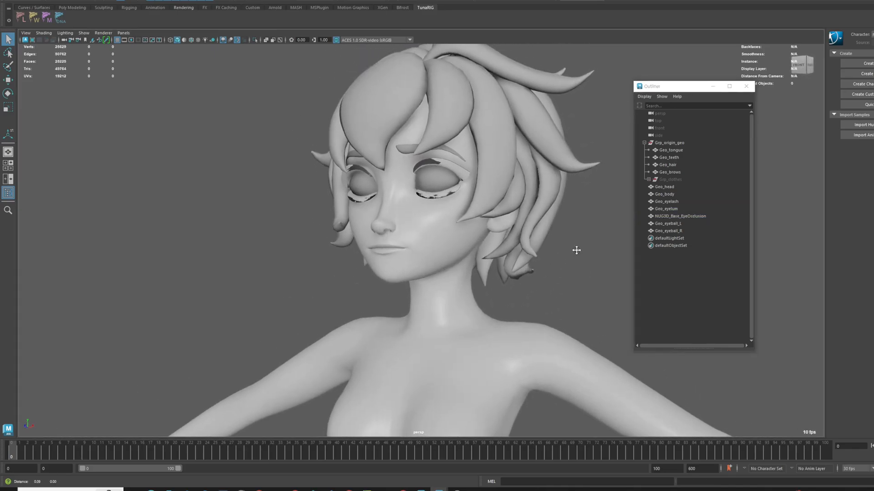
click(670, 142)
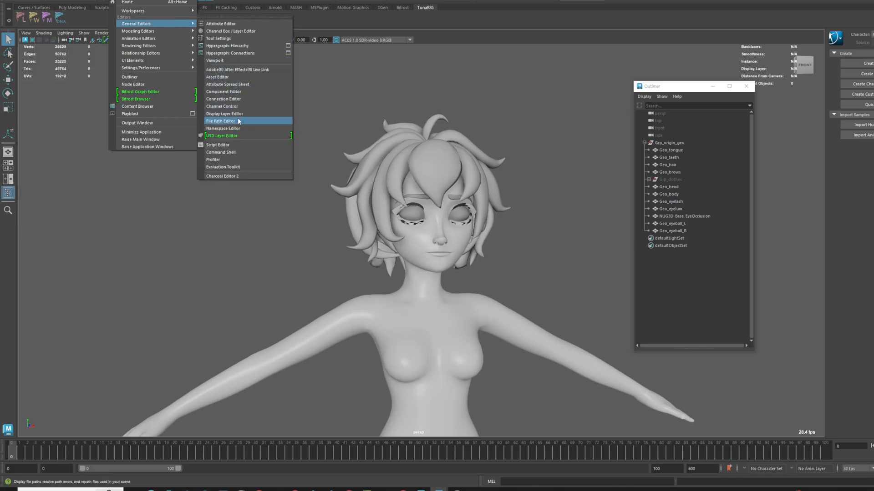
- Repath the unresolved textures folder in the File Path Editor so all files resolve
click(220, 121)
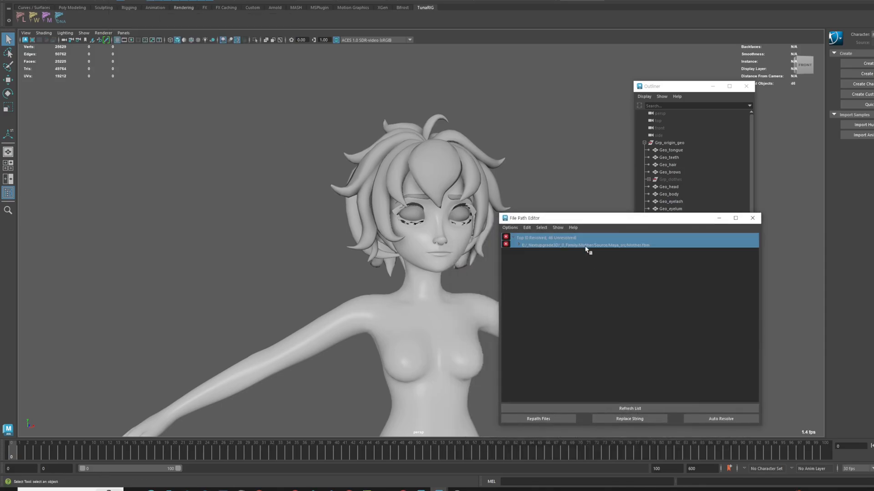
click(538, 419)
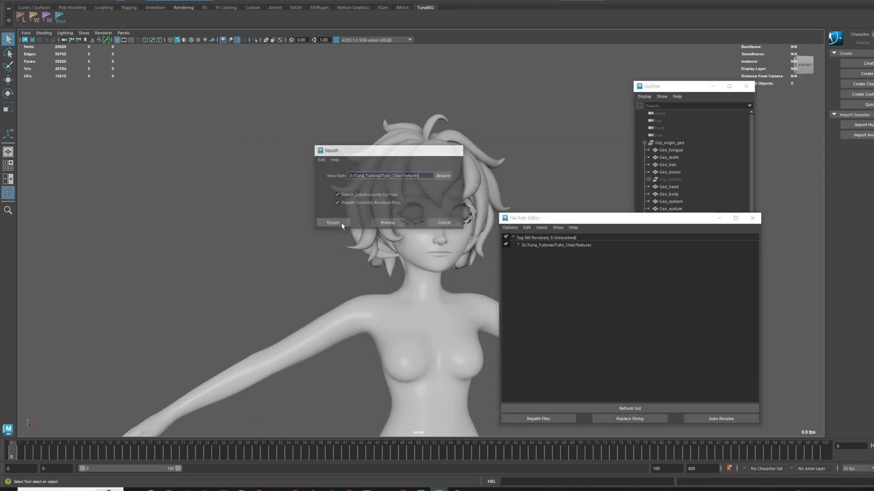
click(332, 222)
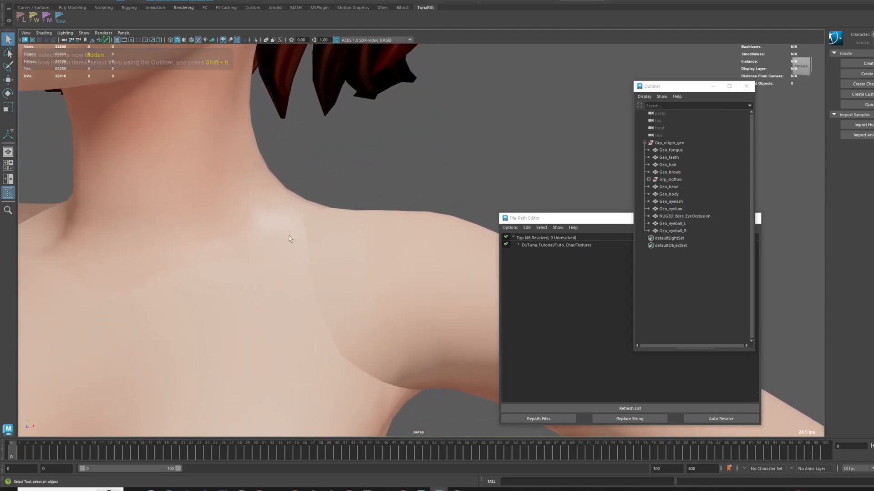
- Select Geo_body and review its skin and nails normal map file nodes in the Attribute Editor
click(669, 194)
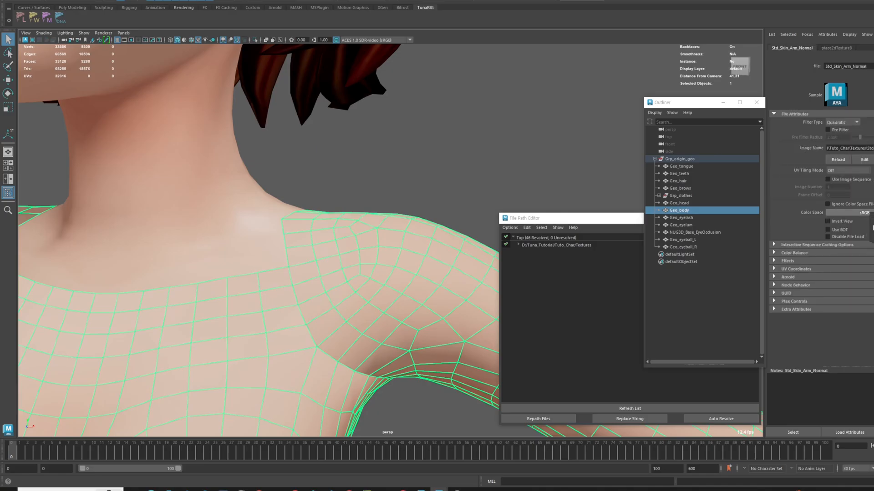
click(848, 213)
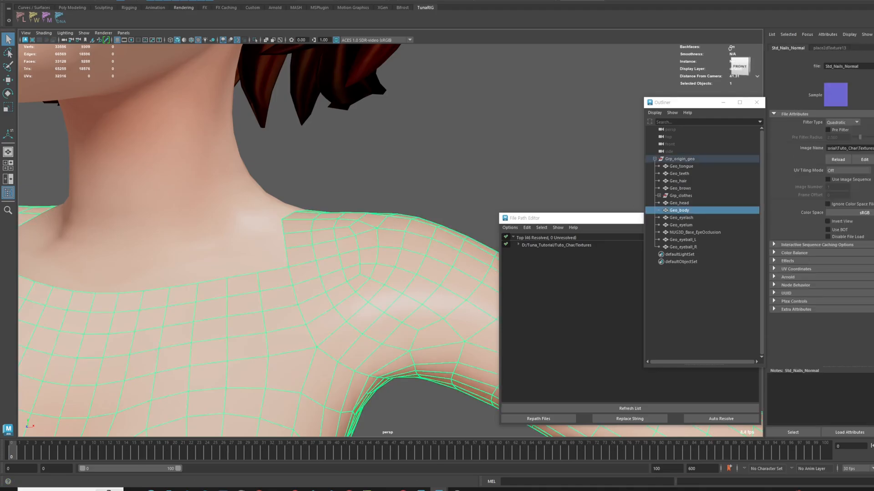
click(678, 203)
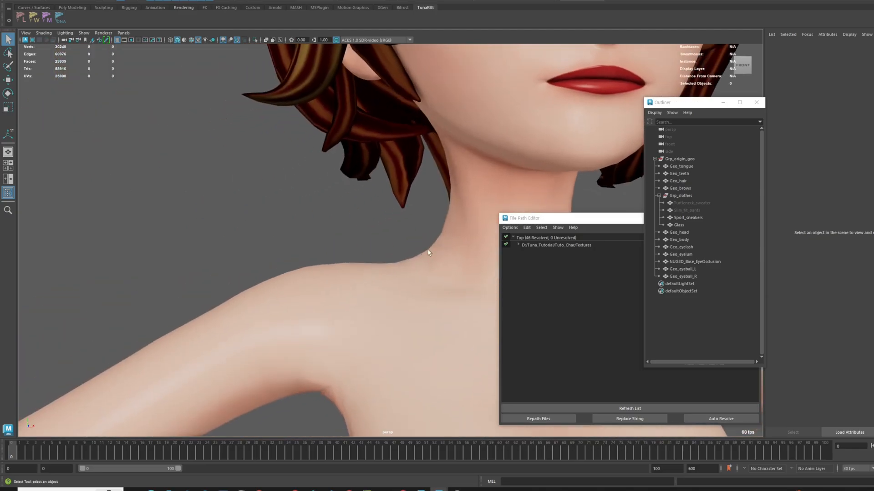
- Unhide Grp_clothes, set the persp camera's Near Clip Plane to 1.0 and check for clipping
click(686, 210)
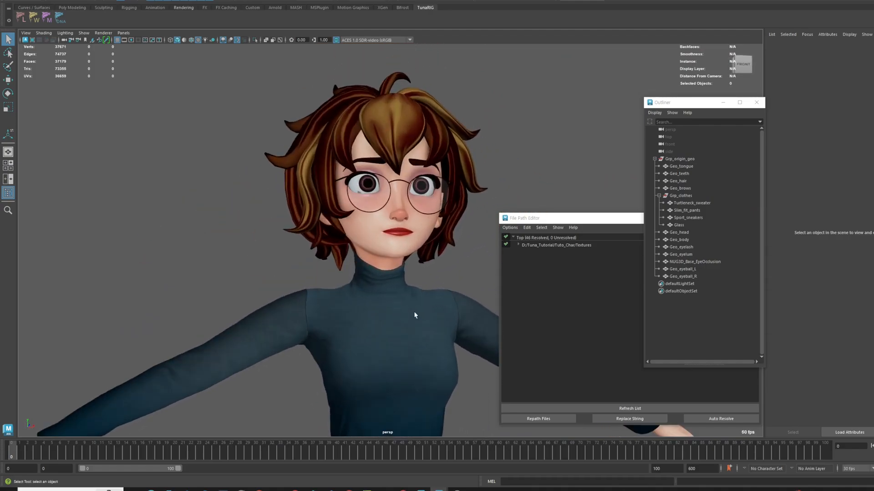
click(669, 129)
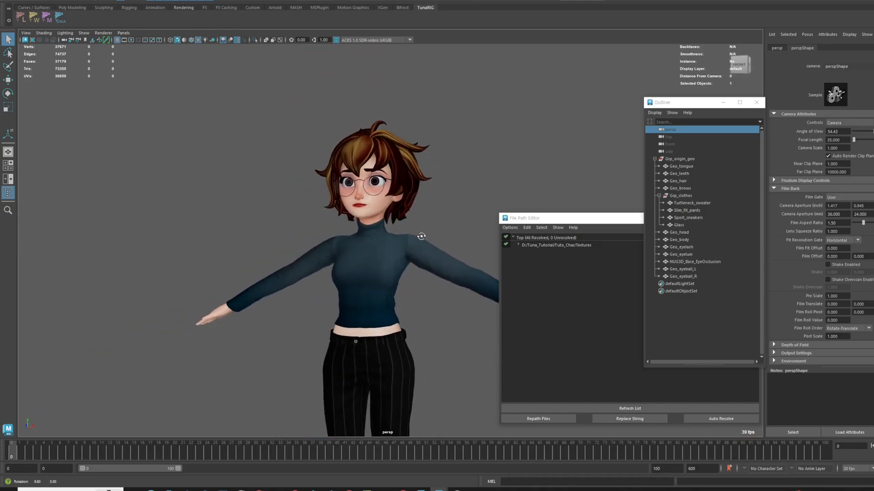
drag(422, 236, 369, 257)
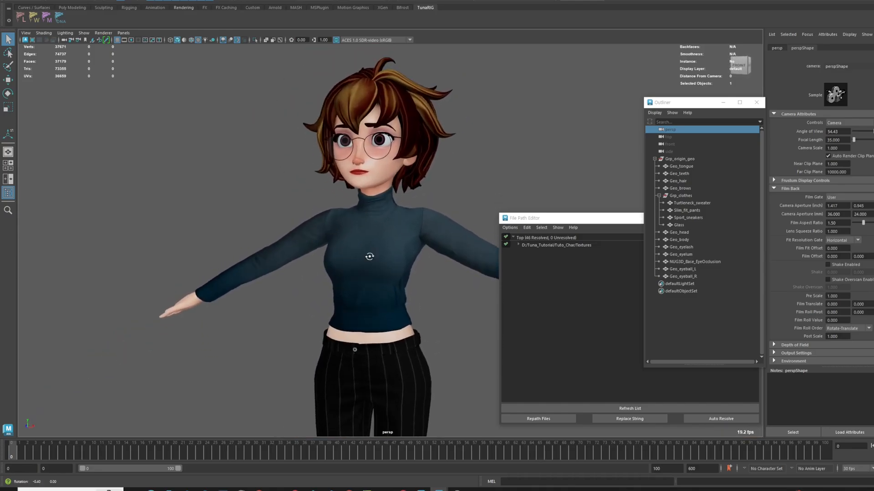